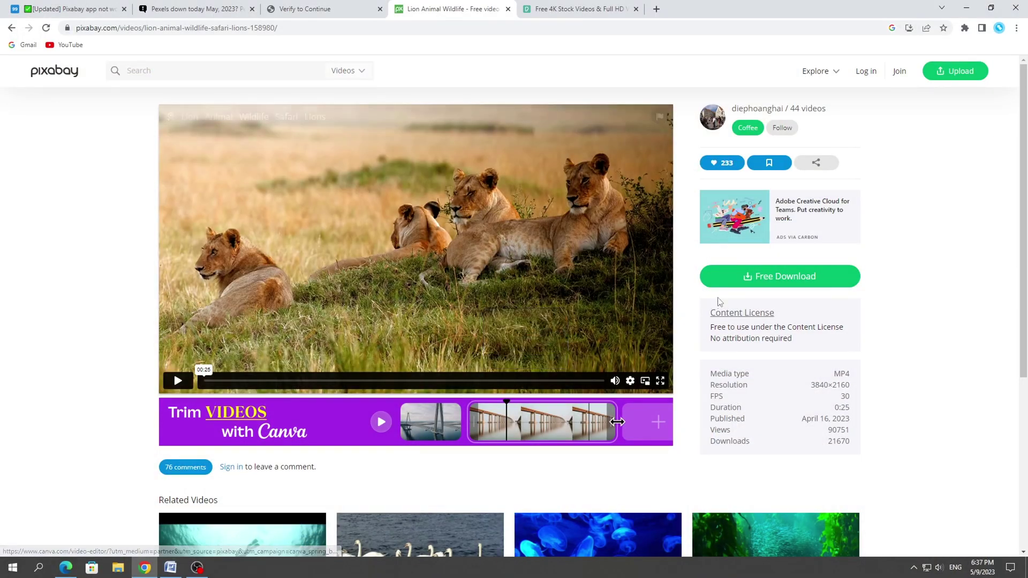
mouse_move(917, 338)
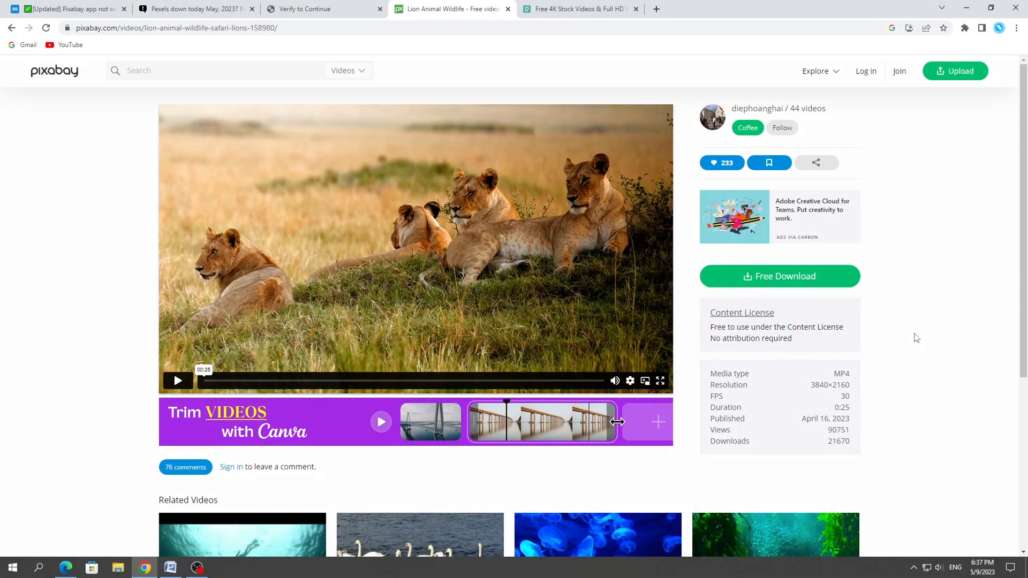
- Close the Alfa Romeo and Pexels comment tabs, returning to the Pixabay lion video
left_click(779, 277)
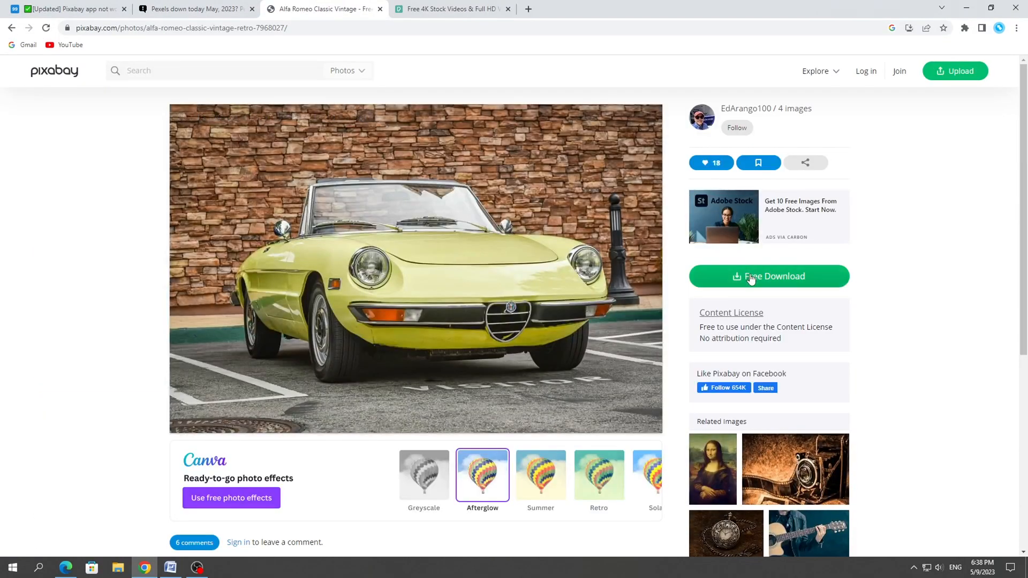
left_click(768, 277)
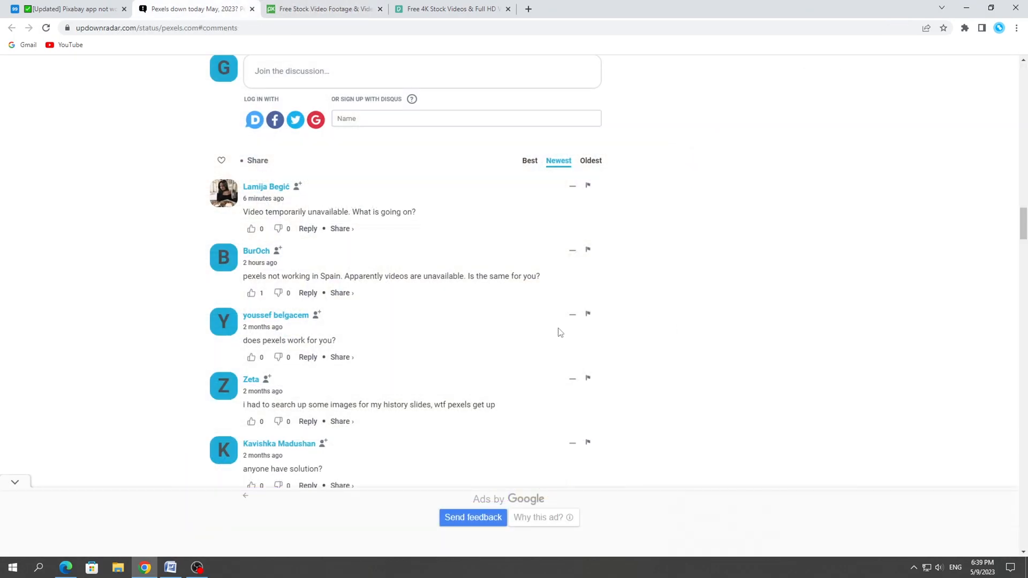
triple_click(289, 341)
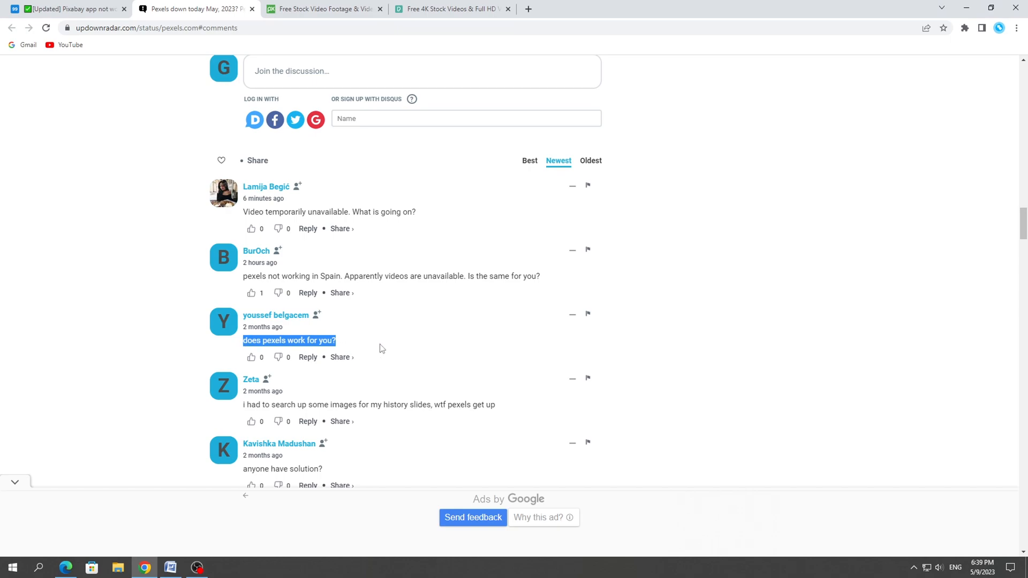
scroll("up", 3)
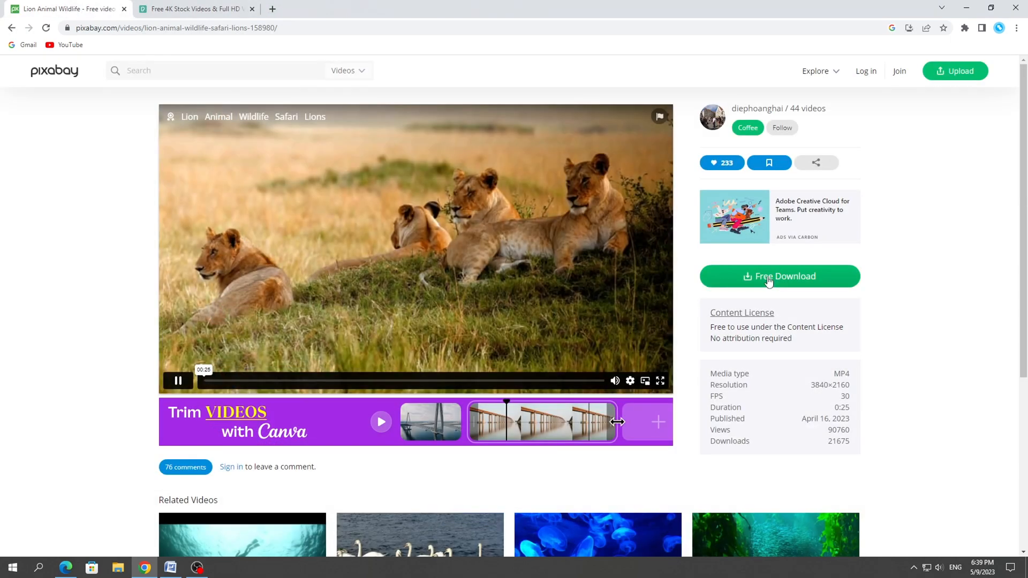
- Download the lion video free at 2560×1440 after ticking 'I'm not a robot'
left_click(779, 277)
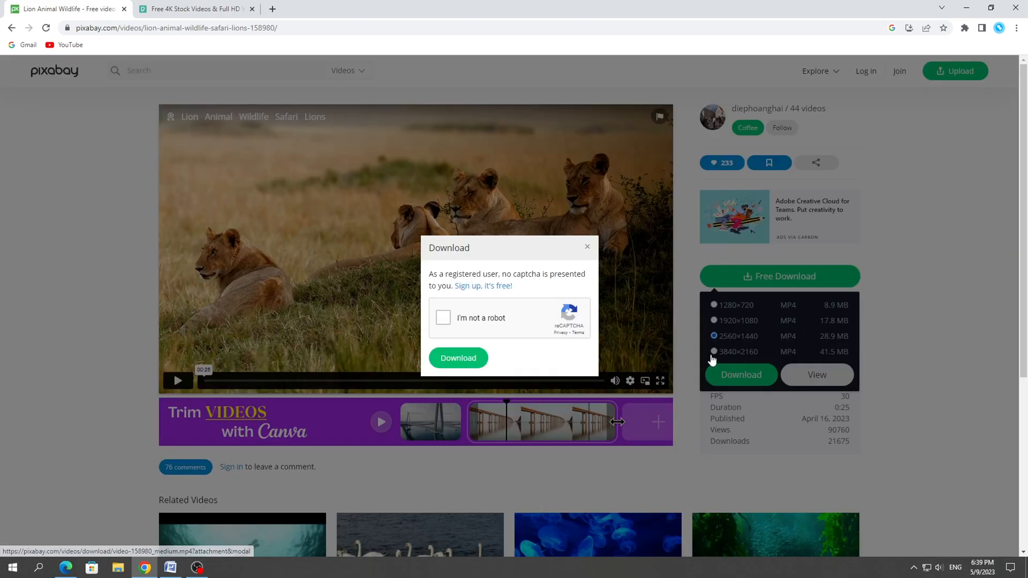
left_click(444, 318)
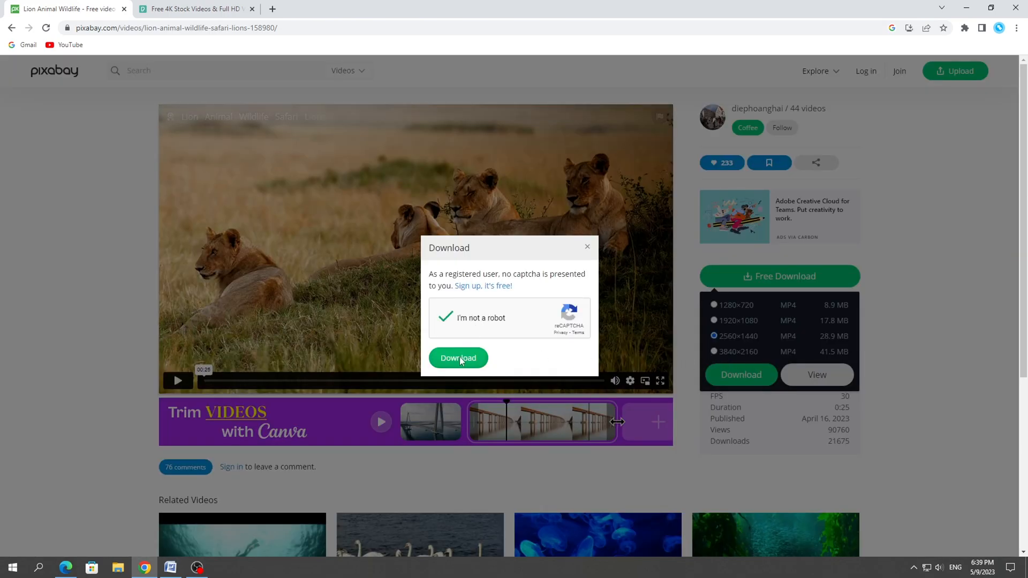
left_click(457, 358)
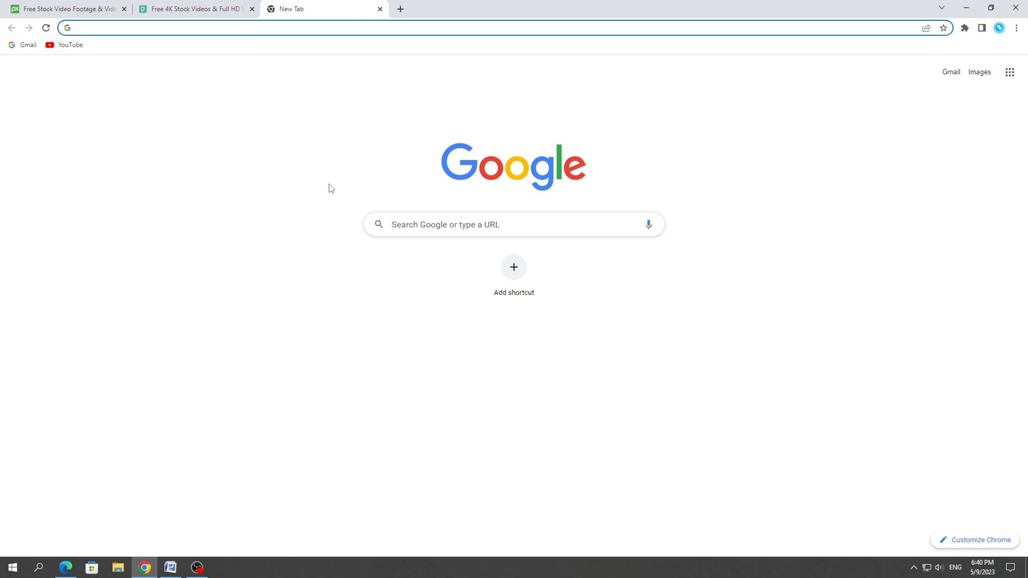
mouse_move(415, 213)
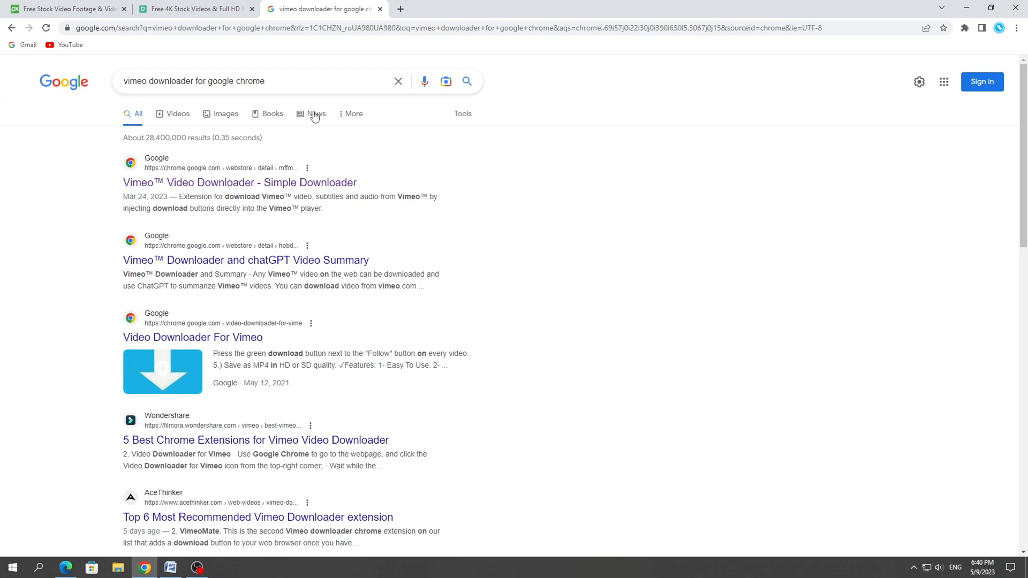
- Search 'vimeo downloader for google chrome' and open the Simple Downloader listing
triple_click(194, 81)
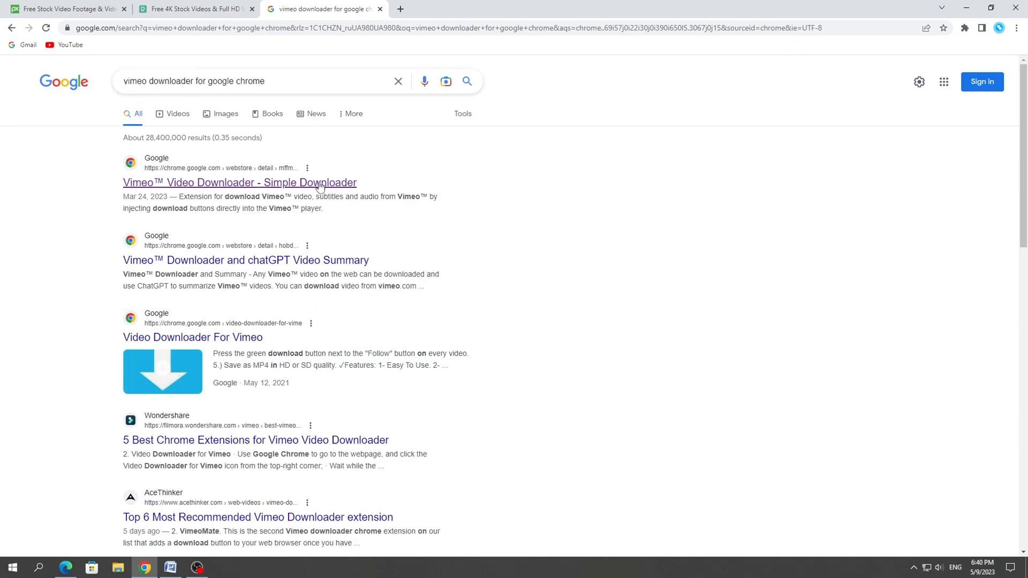
left_click(239, 182)
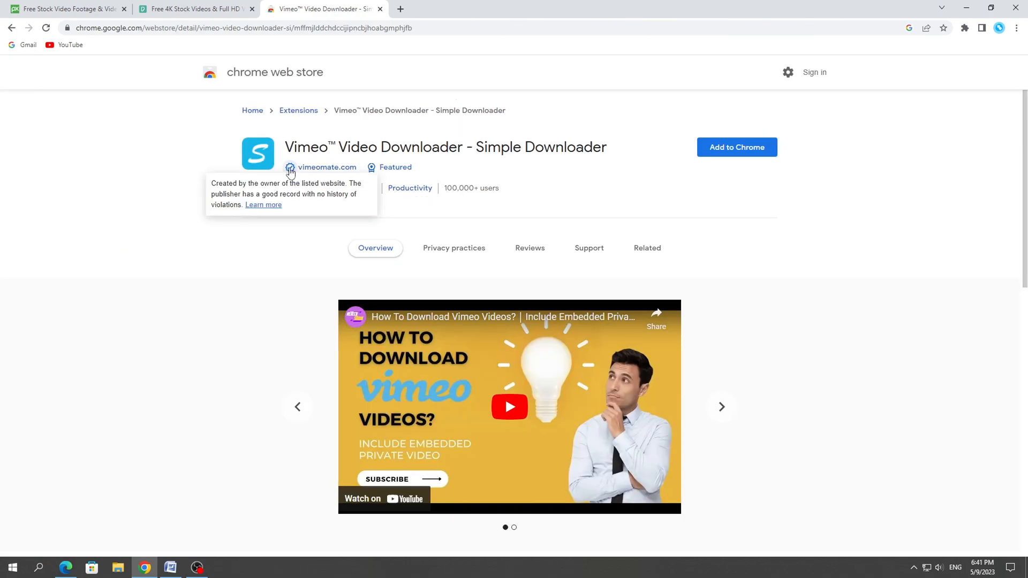
mouse_move(736, 147)
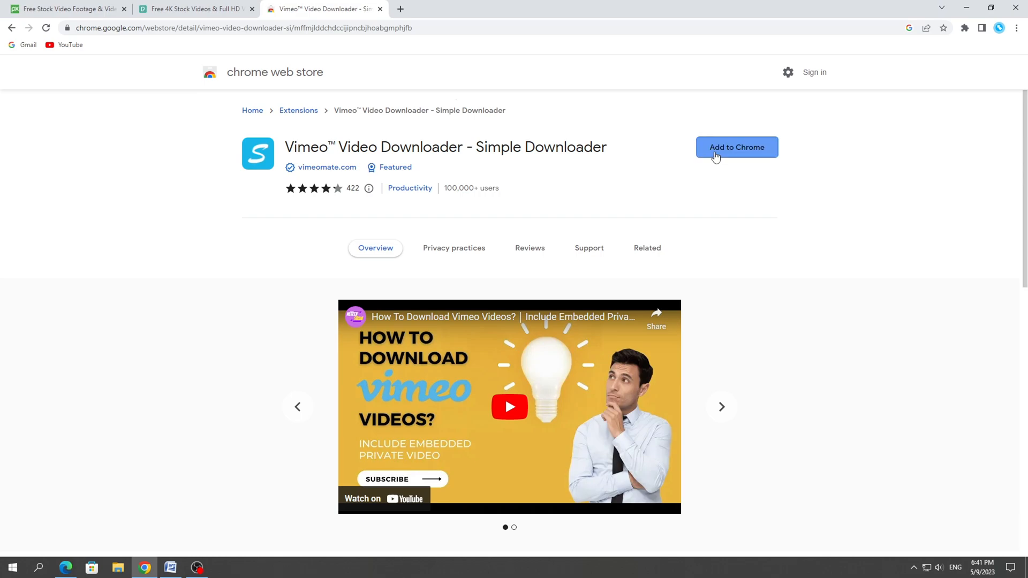
- Add Vimeo Video Downloader - Simple Downloader to Chrome and return to Pixabay
left_click(737, 147)
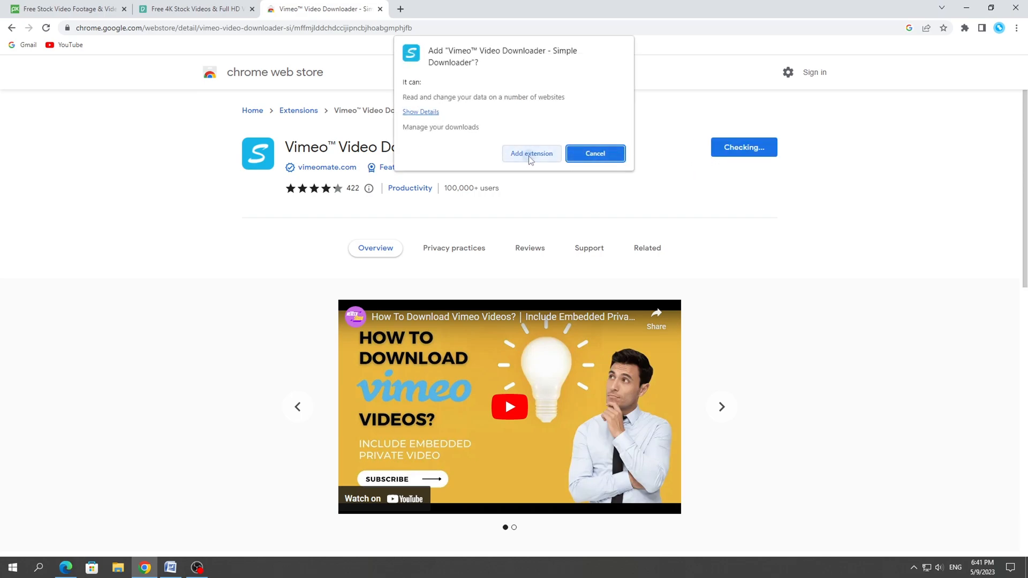
left_click(531, 154)
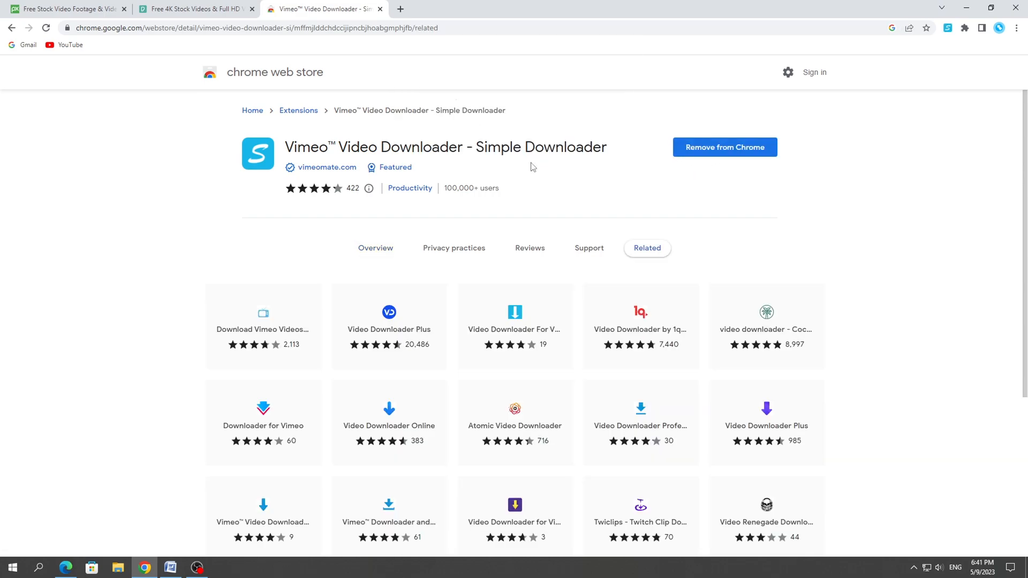
left_click(451, 8)
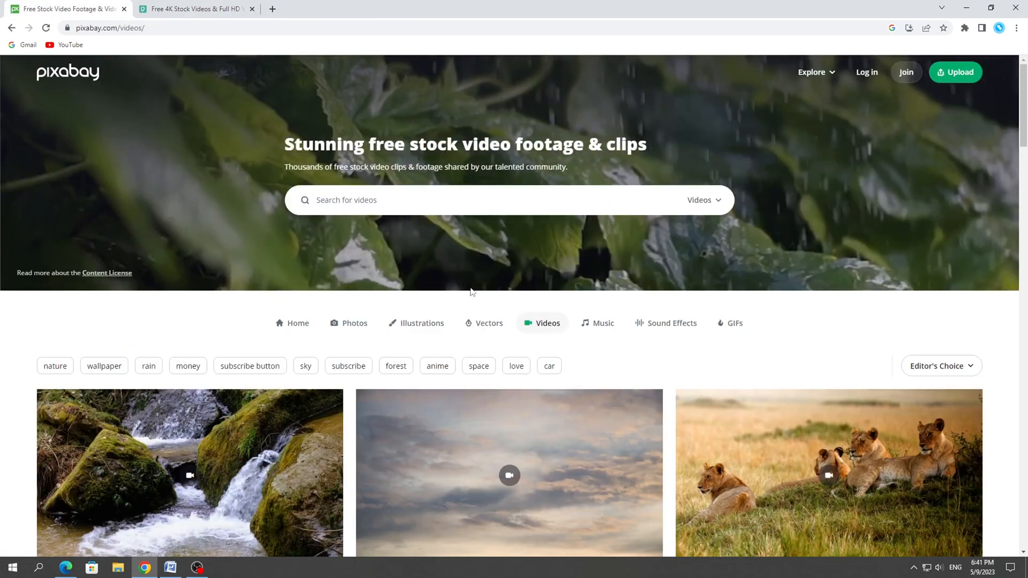
- Pause the lion video and download it in 2160p with the extension's S icon
scroll("down", 3)
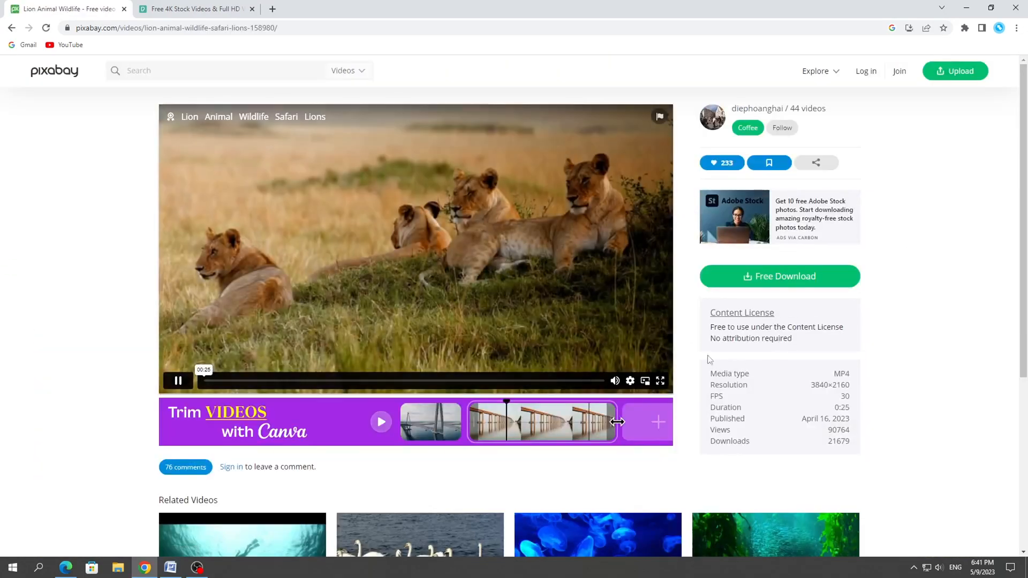
left_click(177, 380)
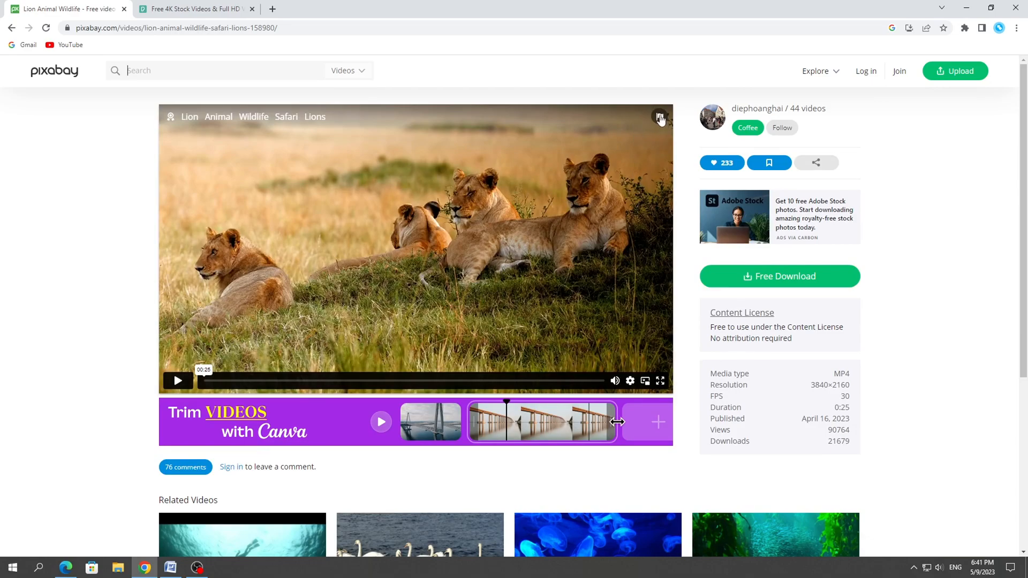
left_click(660, 117)
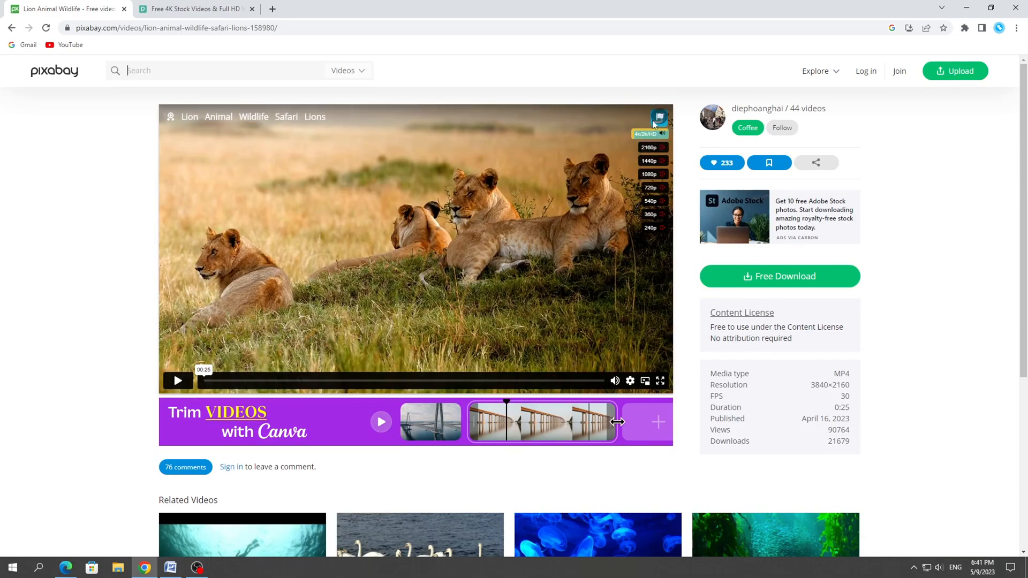
left_click(649, 147)
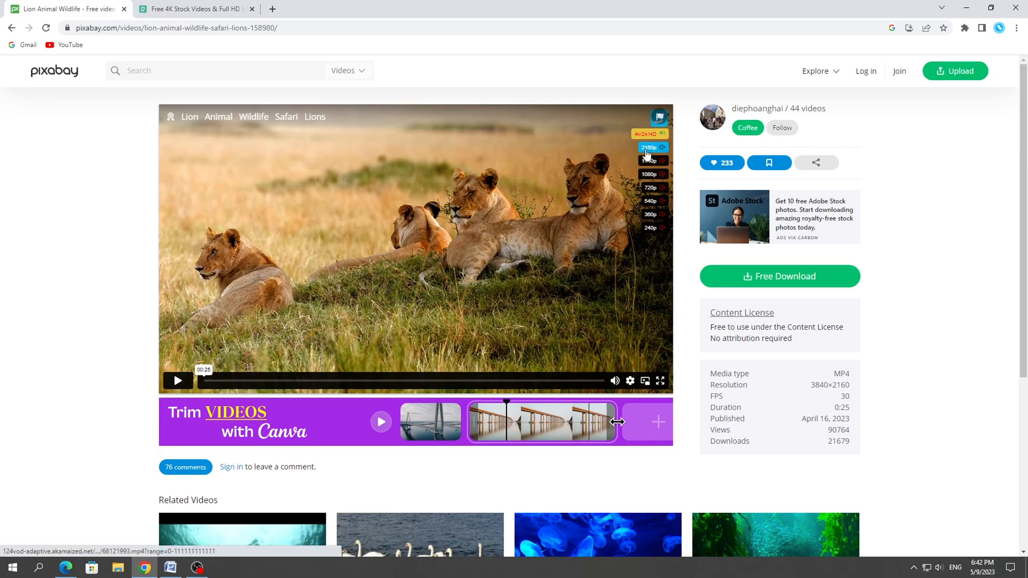
left_click(649, 147)
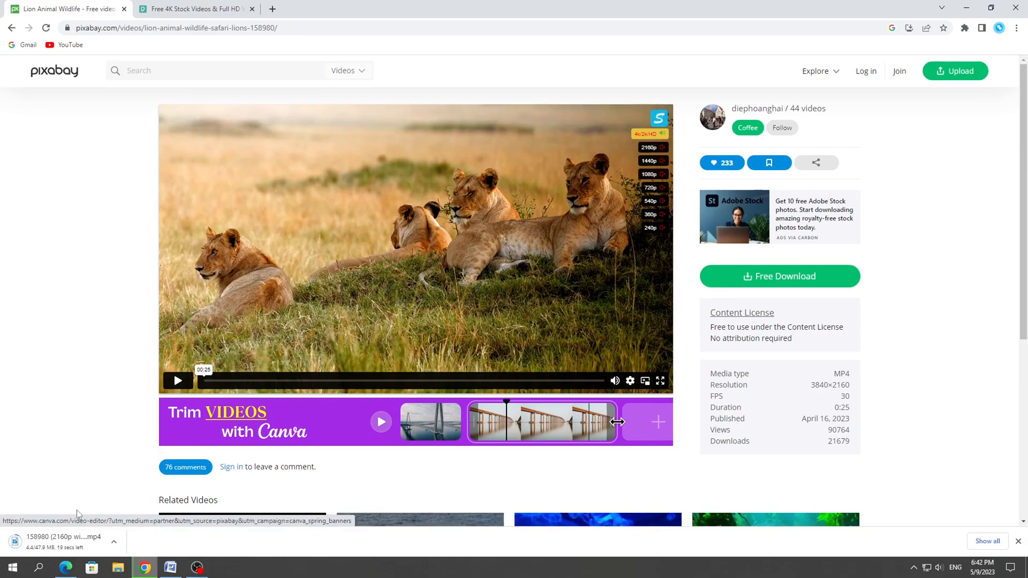
- Show the downloaded lion video file in its folder
left_click(113, 542)
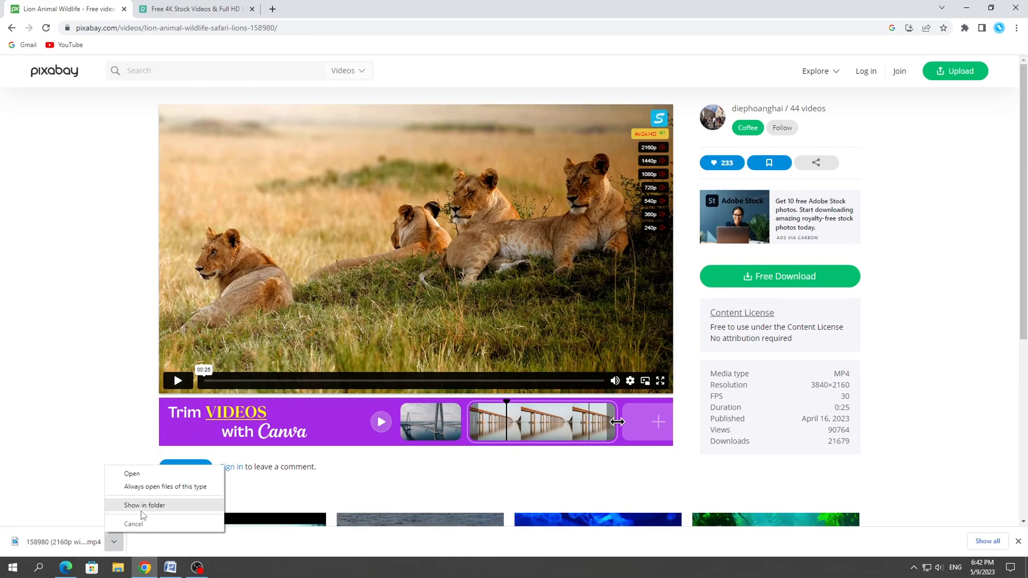
left_click(145, 505)
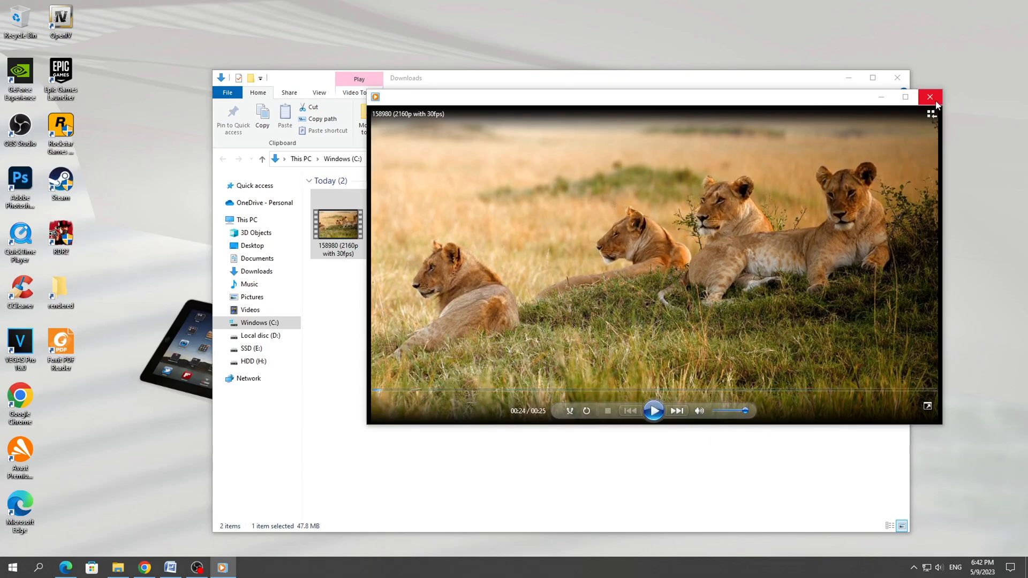
left_click(929, 97)
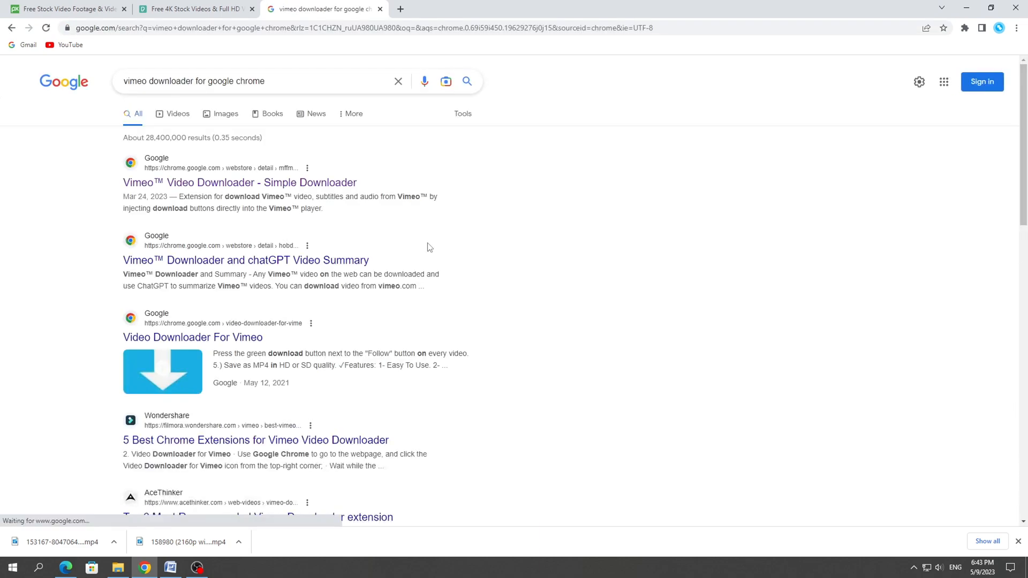
- Open the Simple Downloader store listing and choose Remove from Chrome
left_click(239, 182)
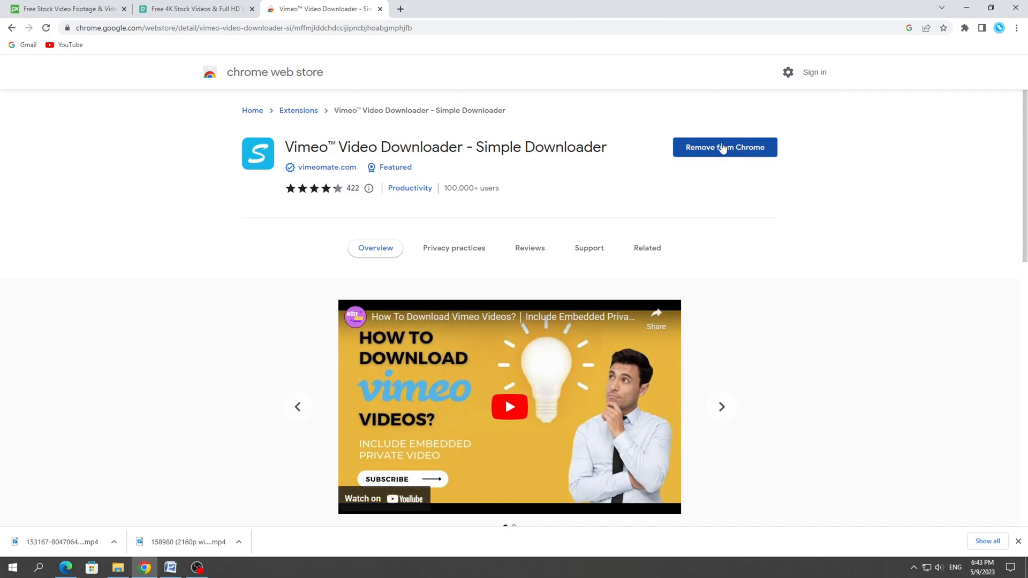
left_click(724, 146)
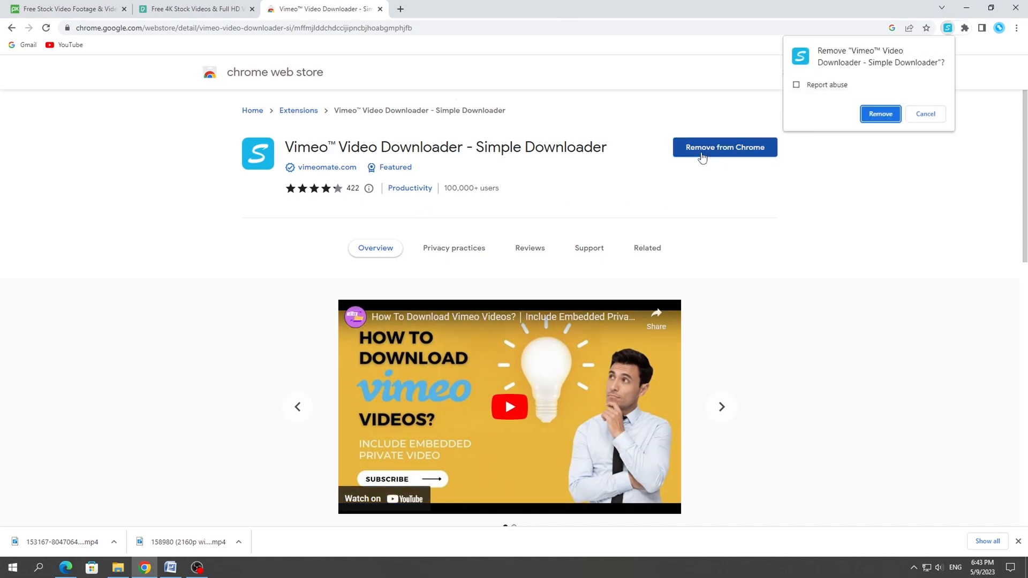